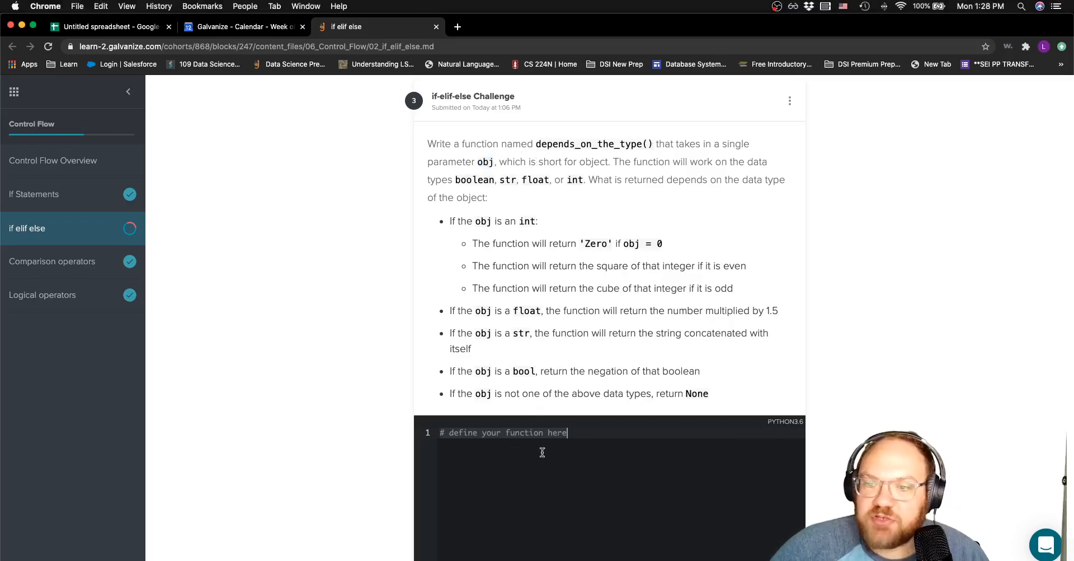
# Write the header def depends_on_the_type(obj): in the code editor.
pyautogui.write('def')
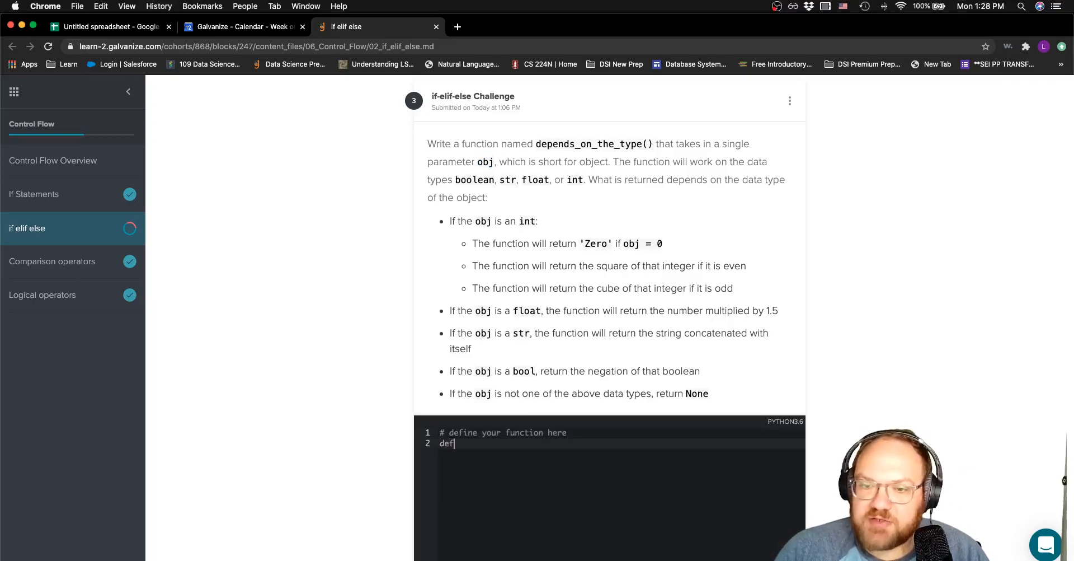
pyautogui.write('depends')
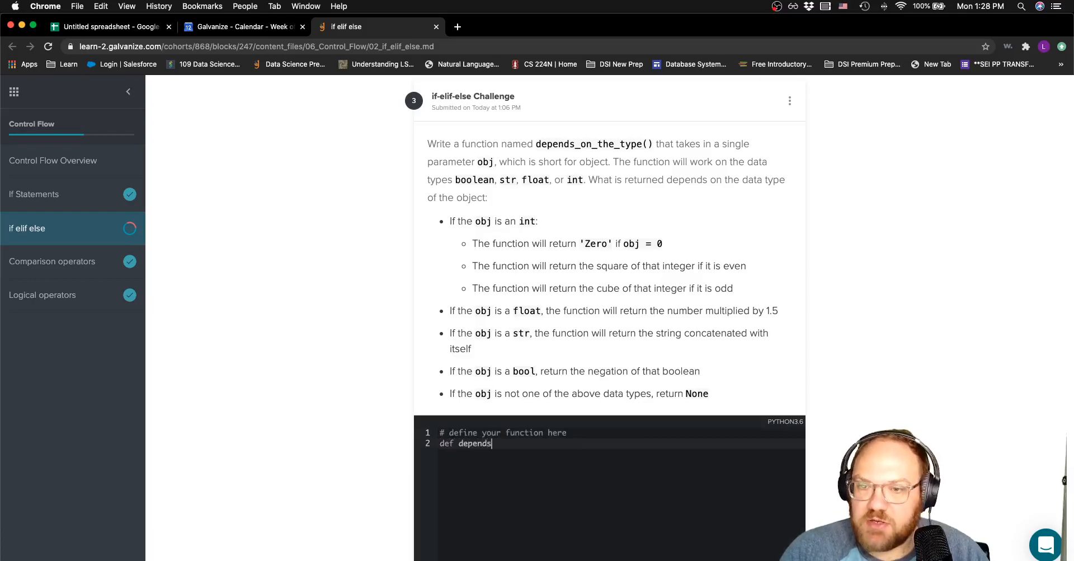
pyautogui.write('_on_the')
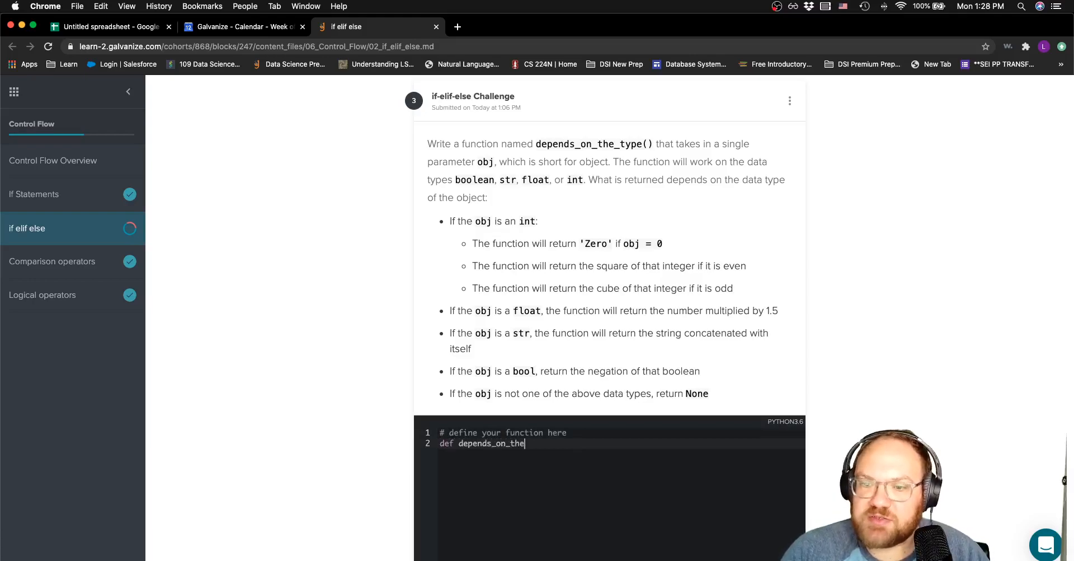
pyautogui.write('_type()')
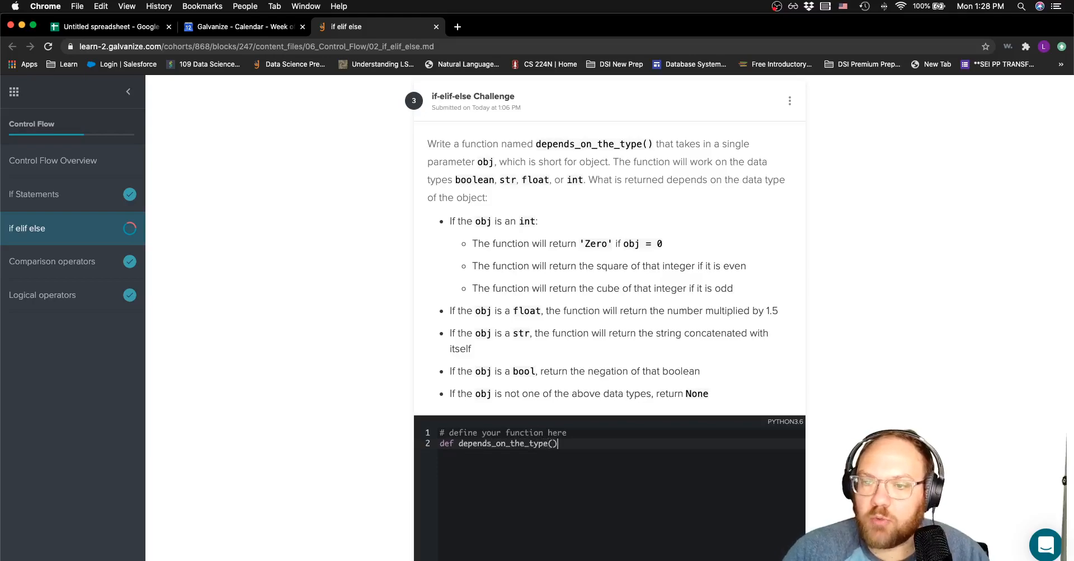
pyautogui.write('obj')
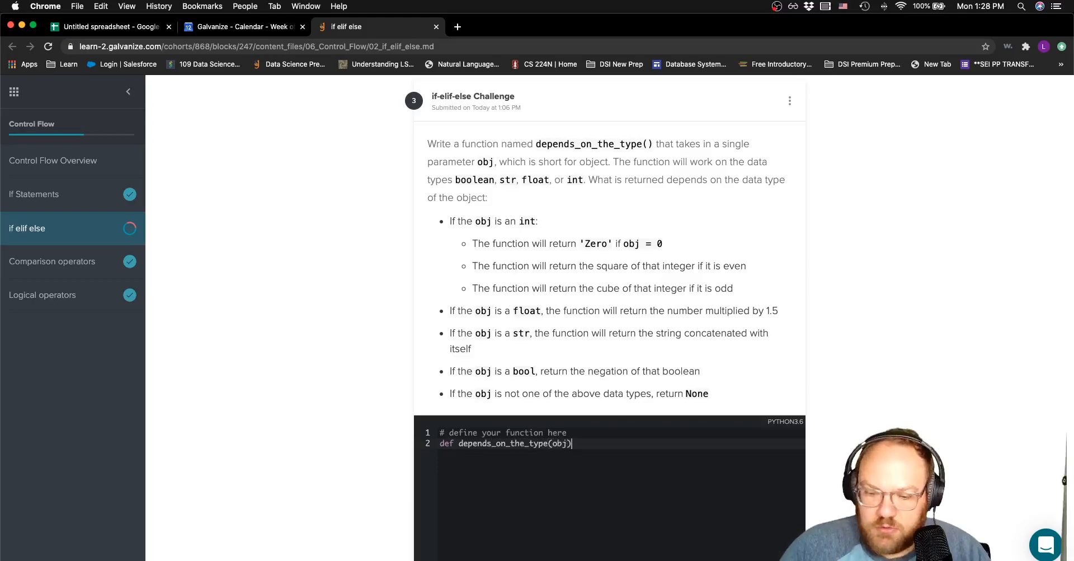
pyautogui.write(':')
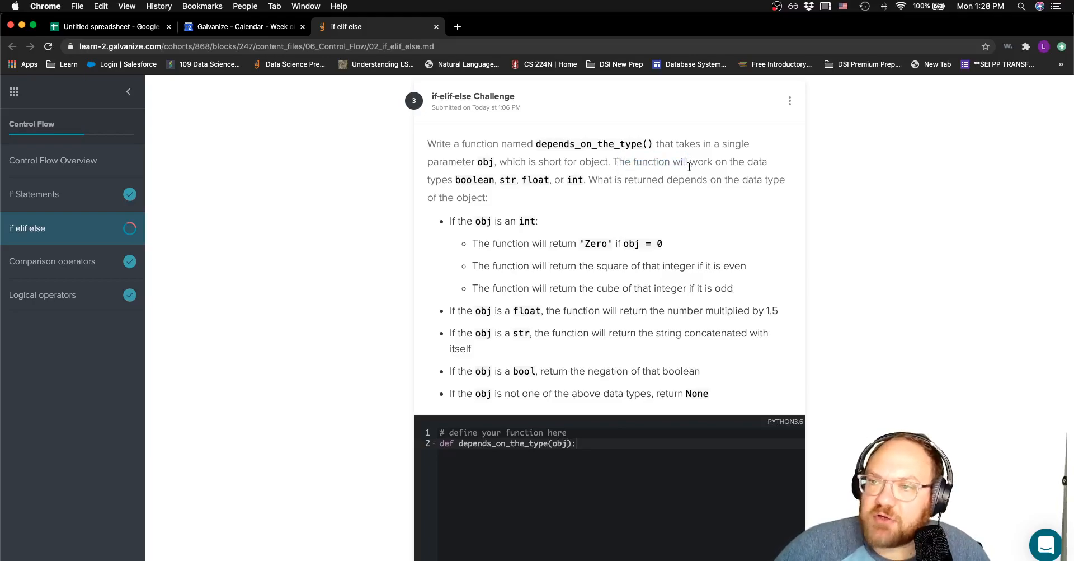
pyautogui.moveTo(529, 179)
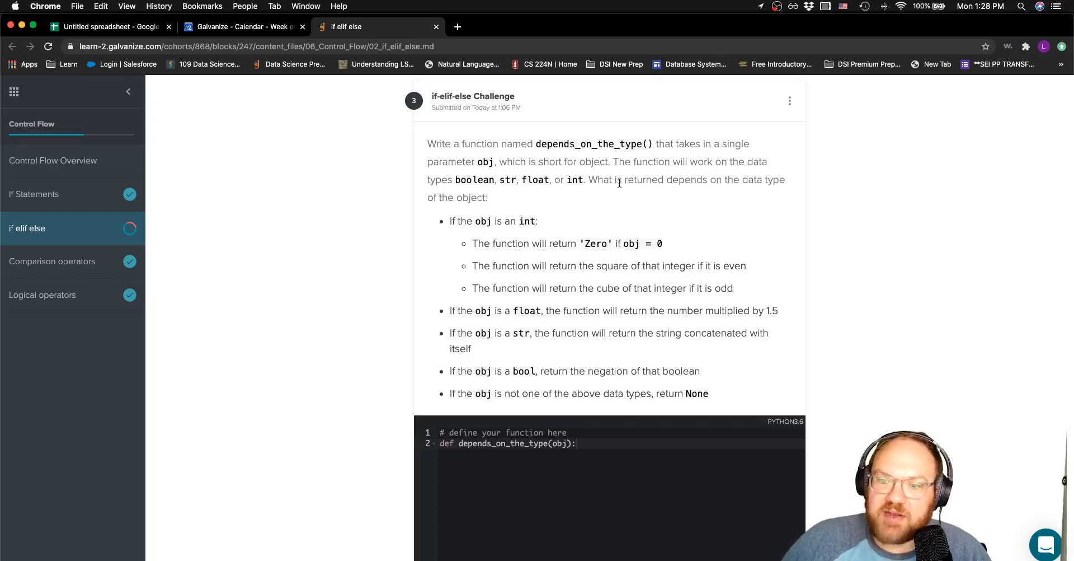
# Open the function body with the check if type(obj) == int:.
pyautogui.doubleClick(482, 220)
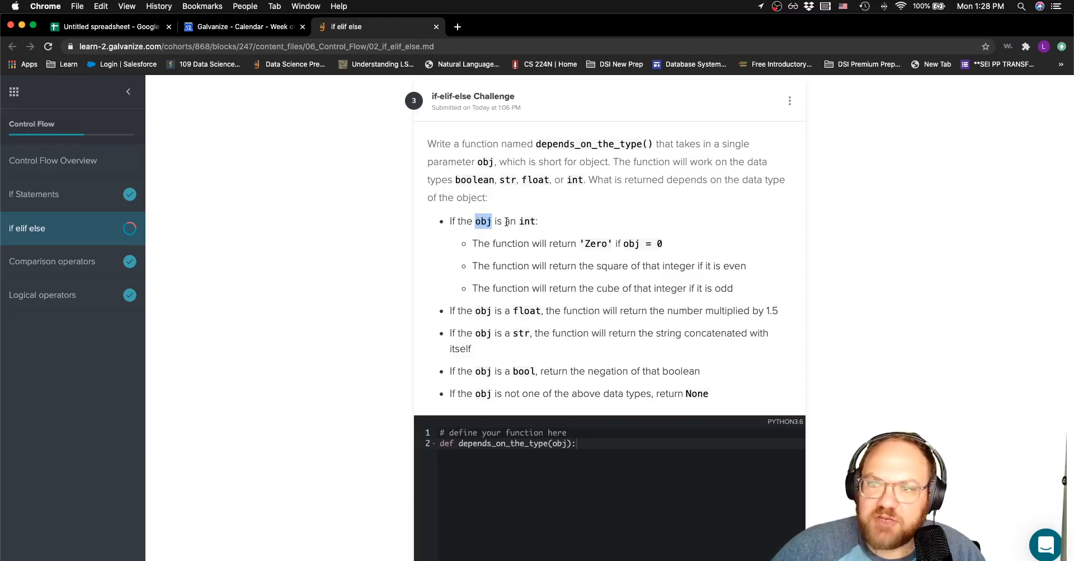
pyautogui.press('enter')
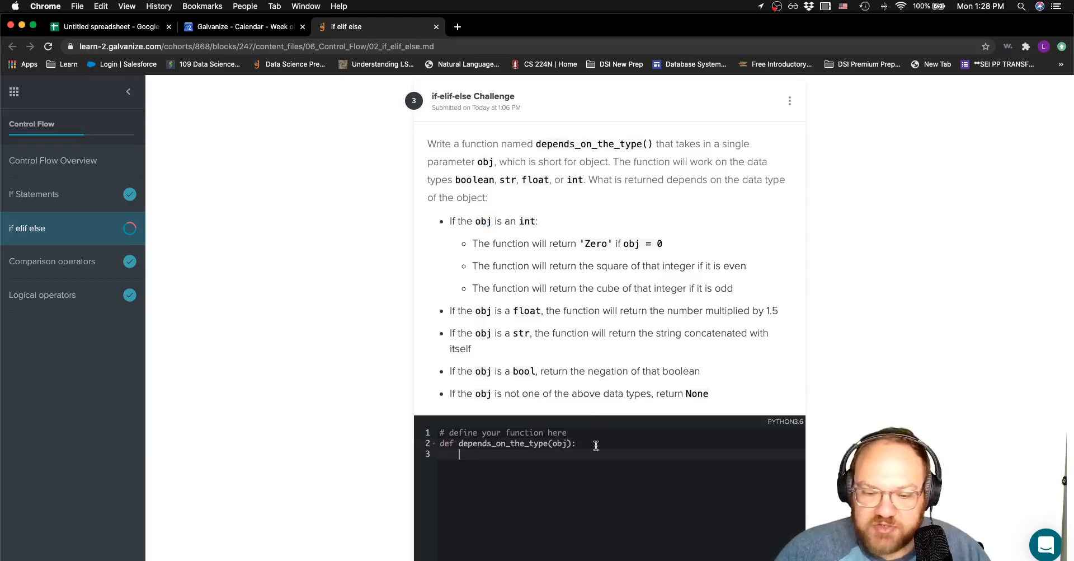
pyautogui.write('if type()')
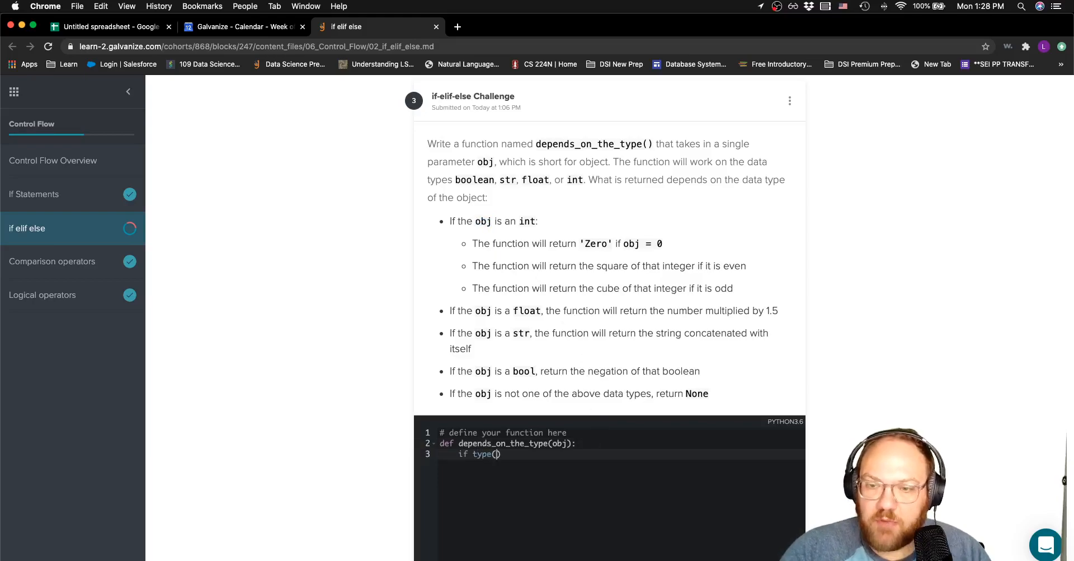
pyautogui.write('obj) ==')
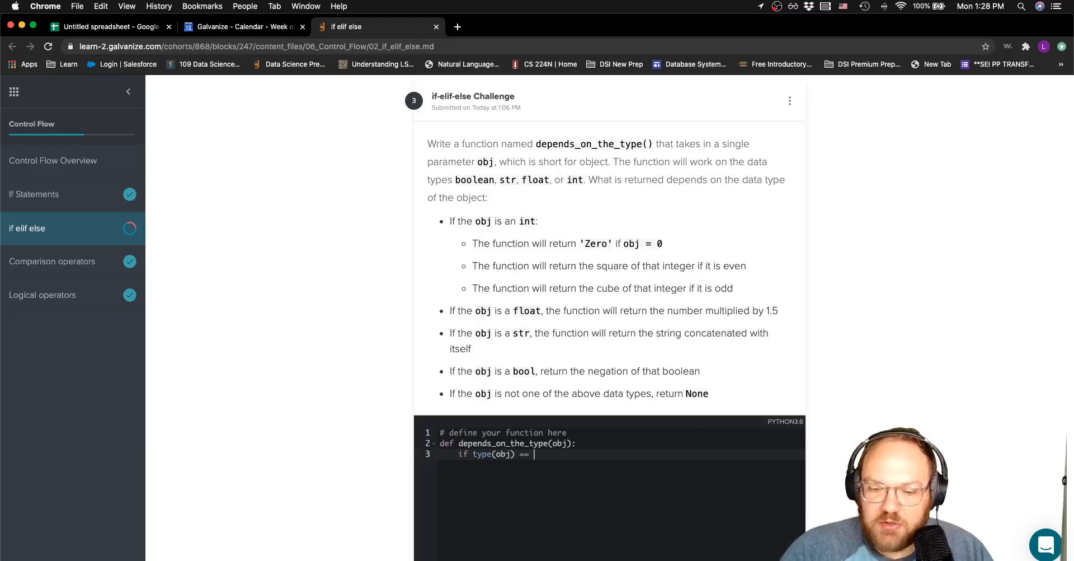
pyautogui.write('int:')
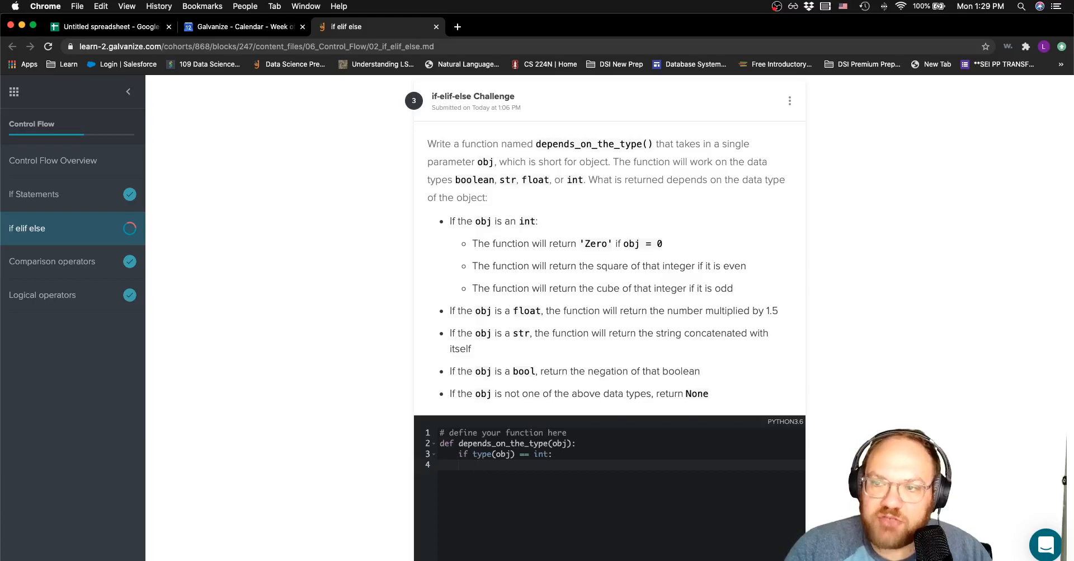
# Nest if obj == 0: returning 'Zero', then begin an elif line.
pyautogui.write('if')
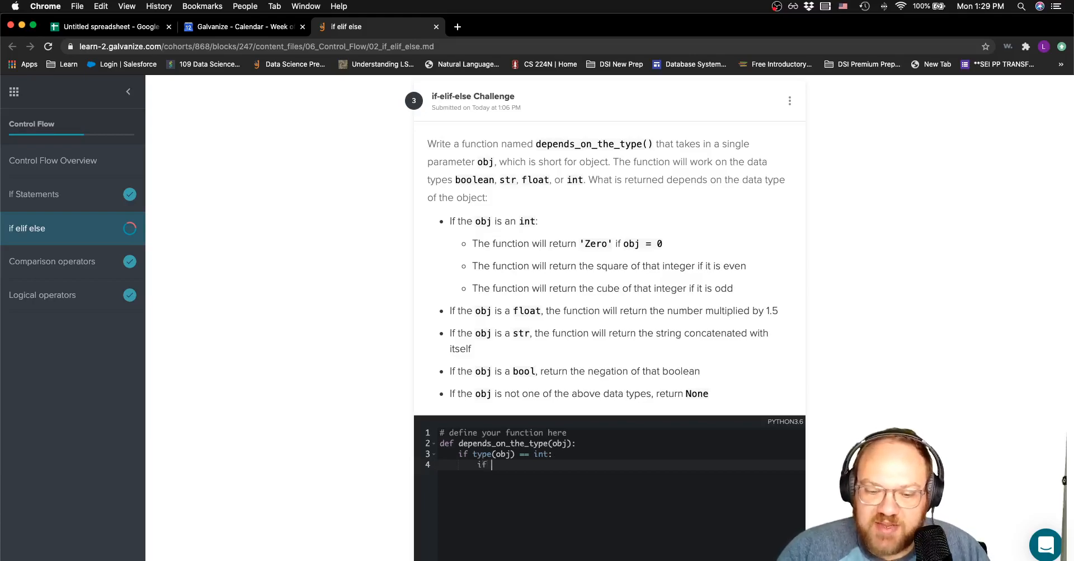
pyautogui.write('obj ==')
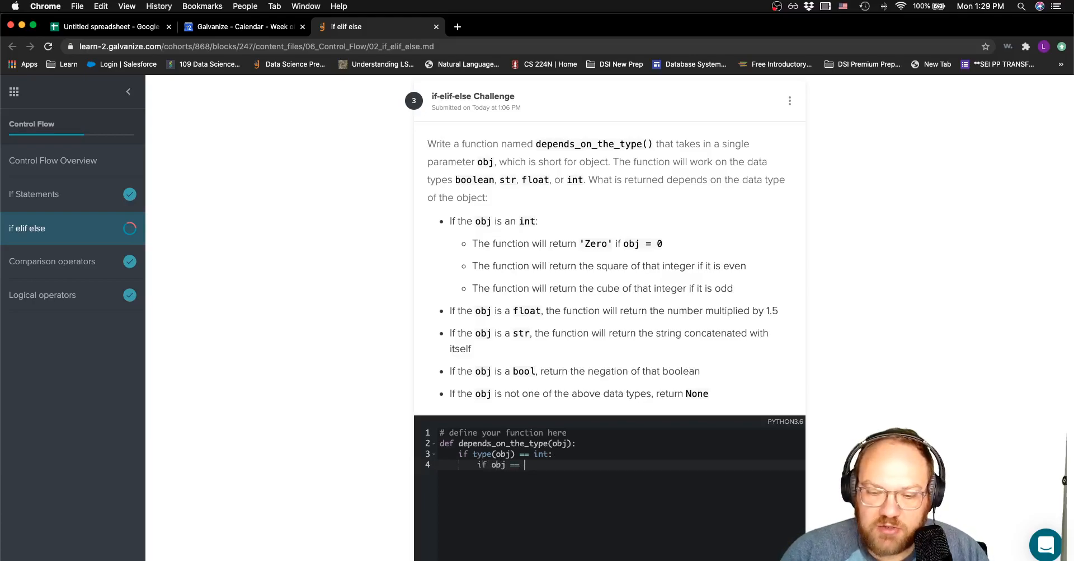
pyautogui.write('0:')
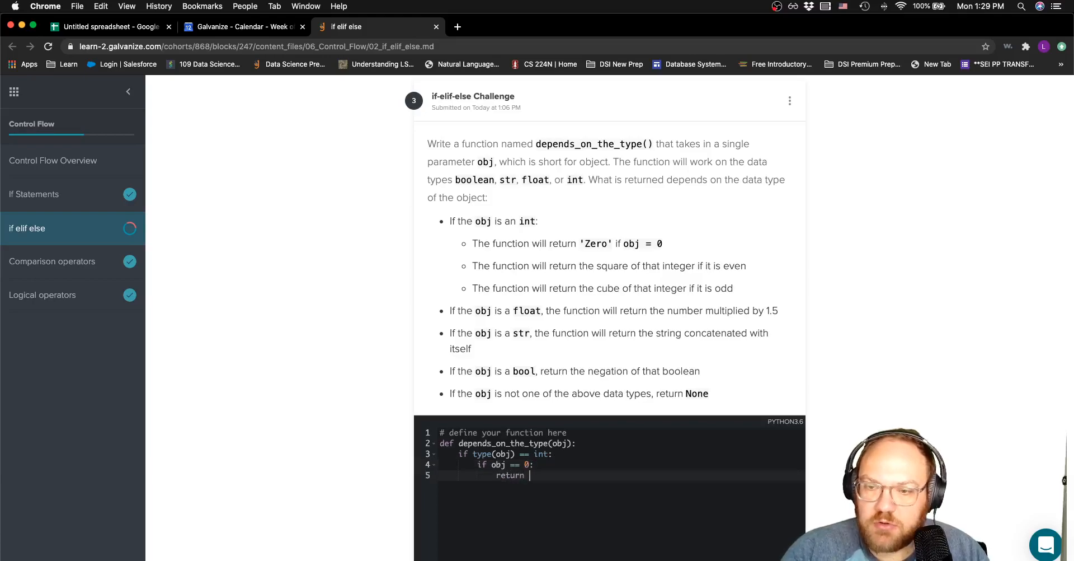
pyautogui.write("'Zer'")
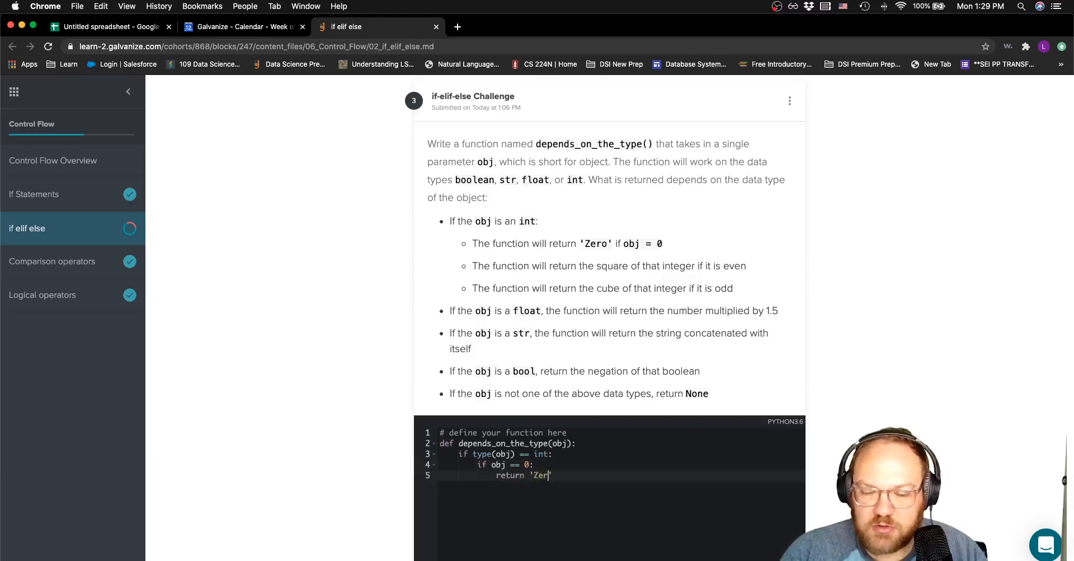
pyautogui.write('o')
pyautogui.press('enter')
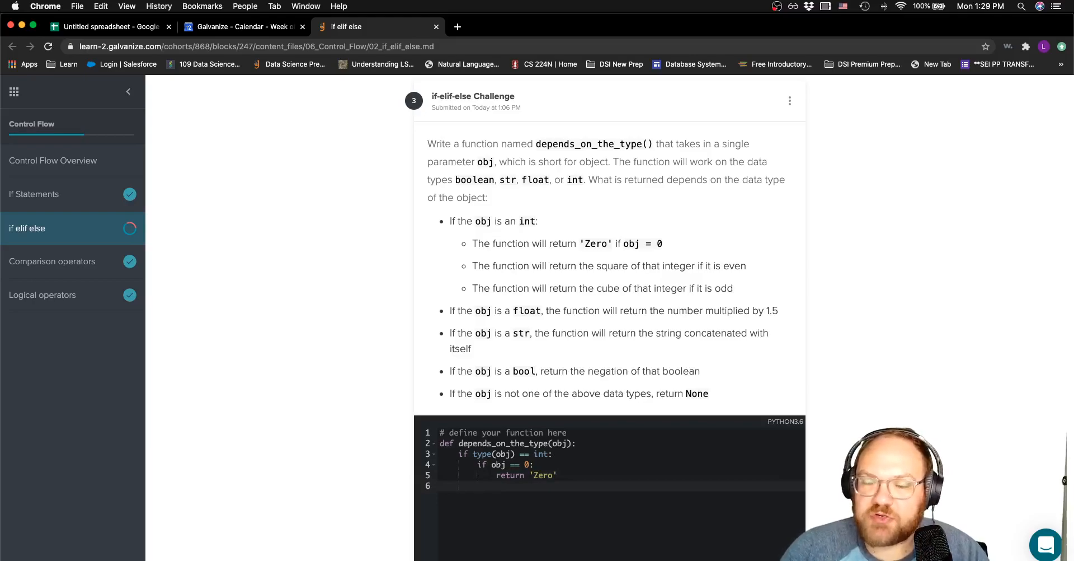
pyautogui.write('elif')
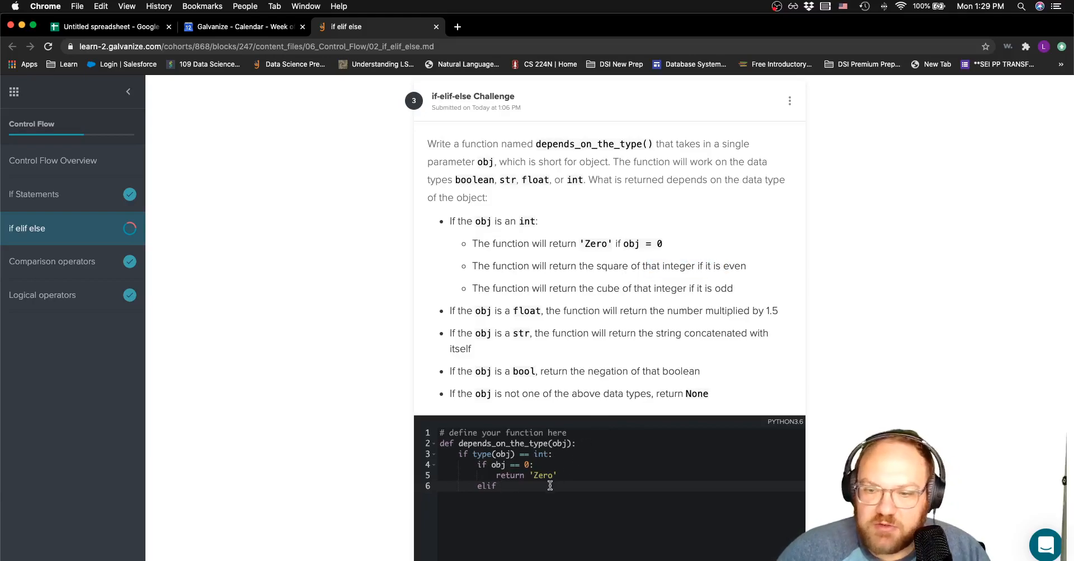
# Add elif obj % 2 == 0: returning obj**2 for even integers.
pyautogui.write('obj')
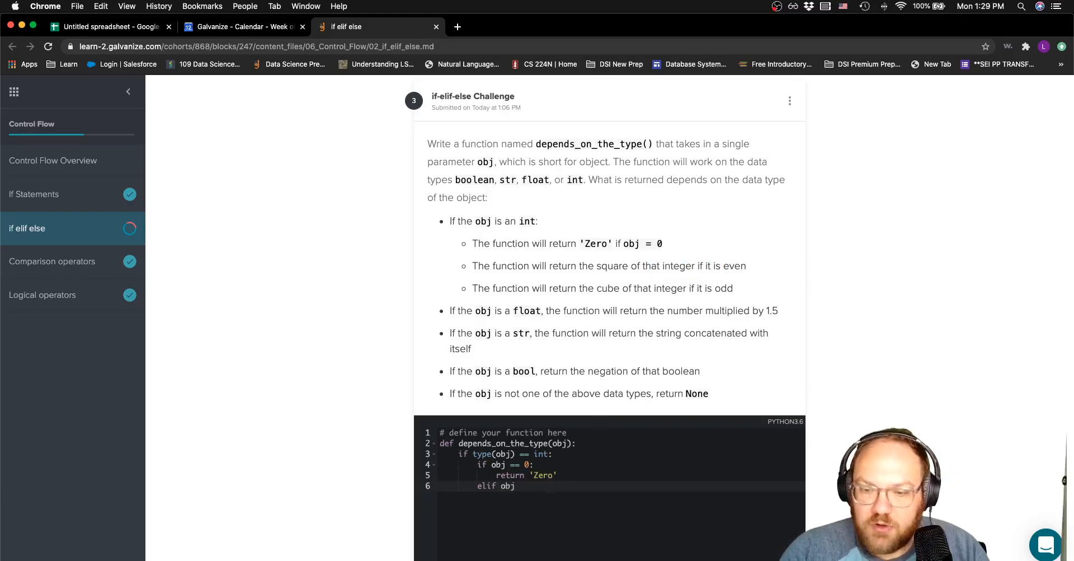
pyautogui.write('%')
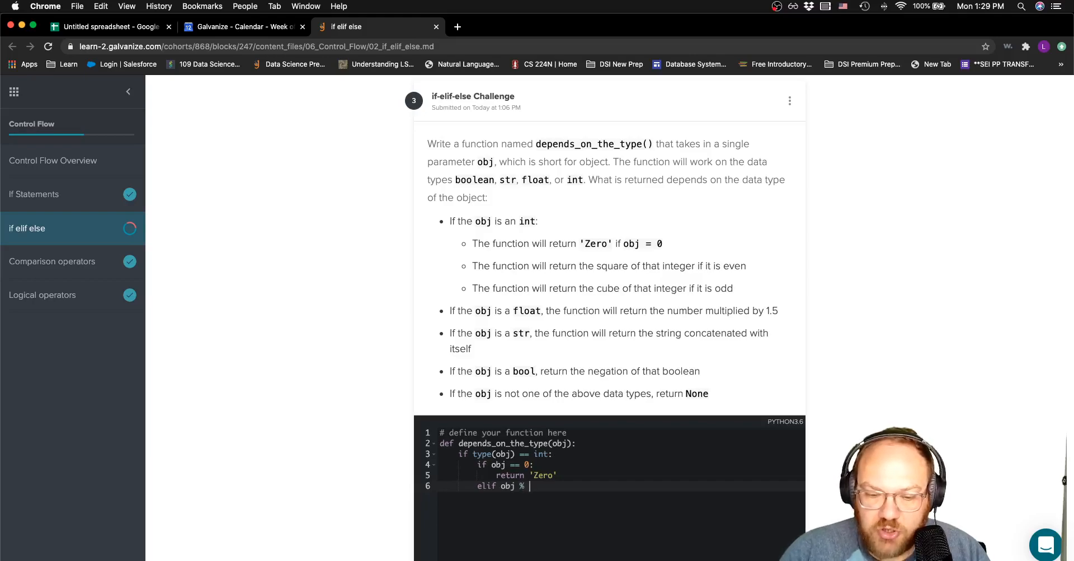
pyautogui.write('2 == 0')
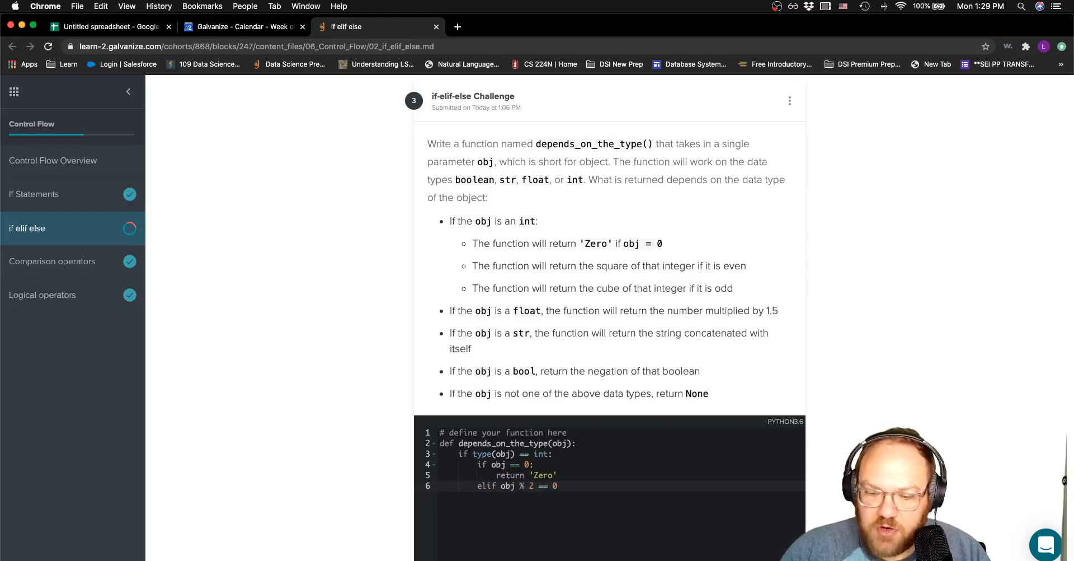
pyautogui.write('ret')
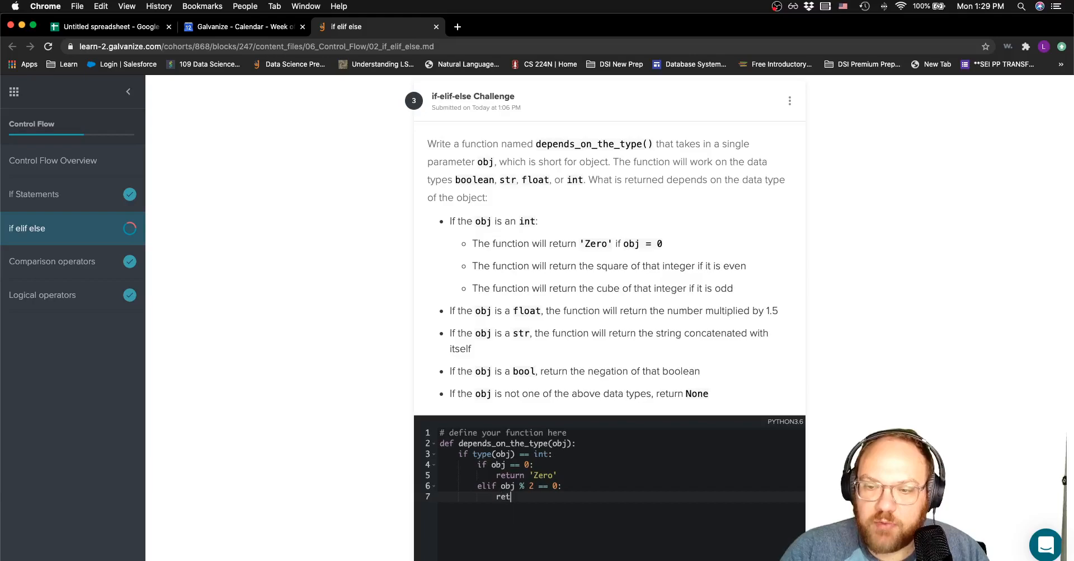
pyautogui.write('urn o')
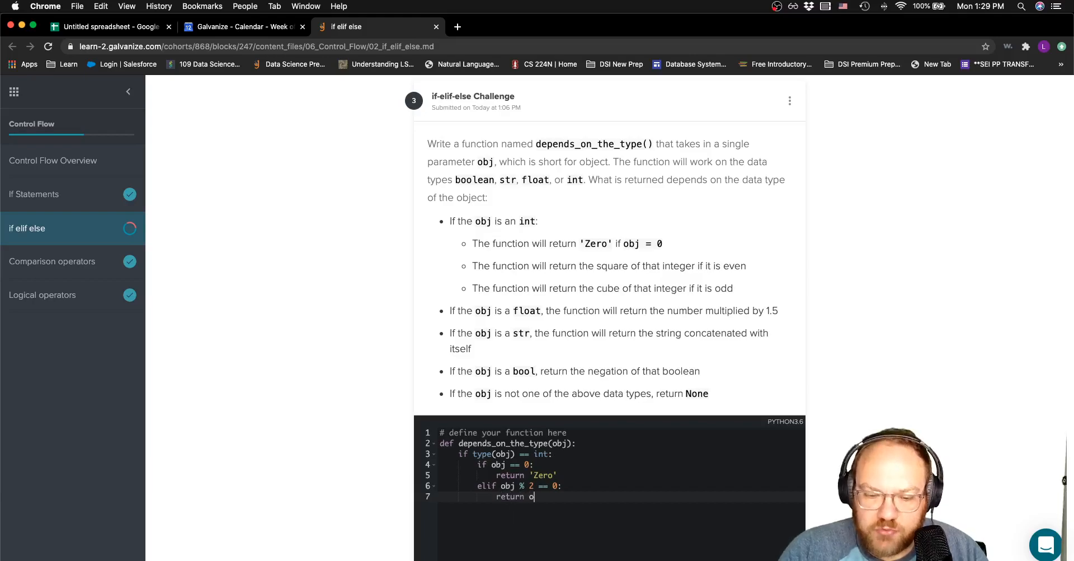
pyautogui.write('bj**2')
pyautogui.write('el')
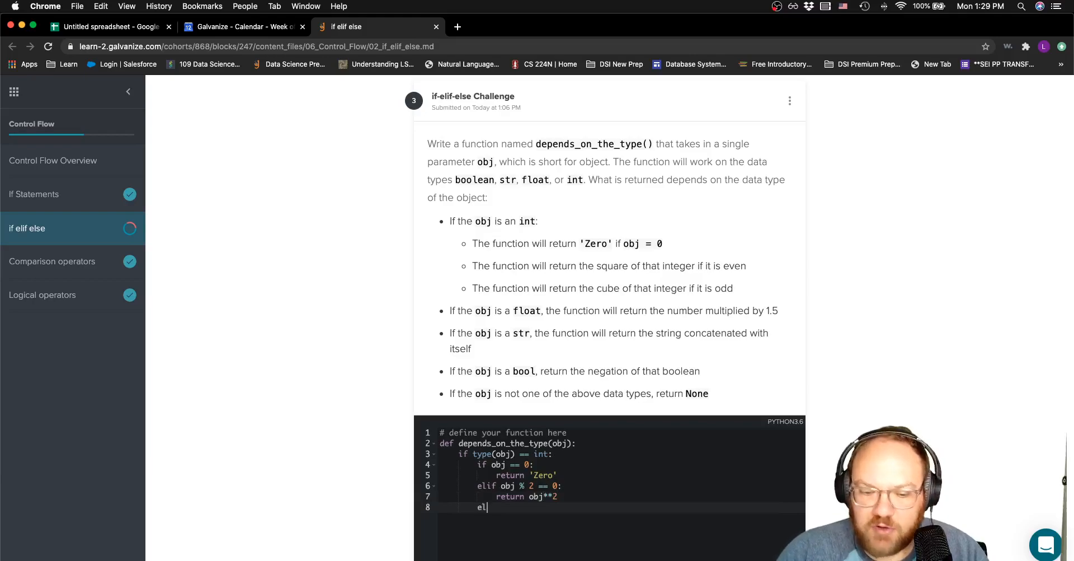
# Add else: returning obj**3 for other integers, then begin the next elif.
pyautogui.write('se:')
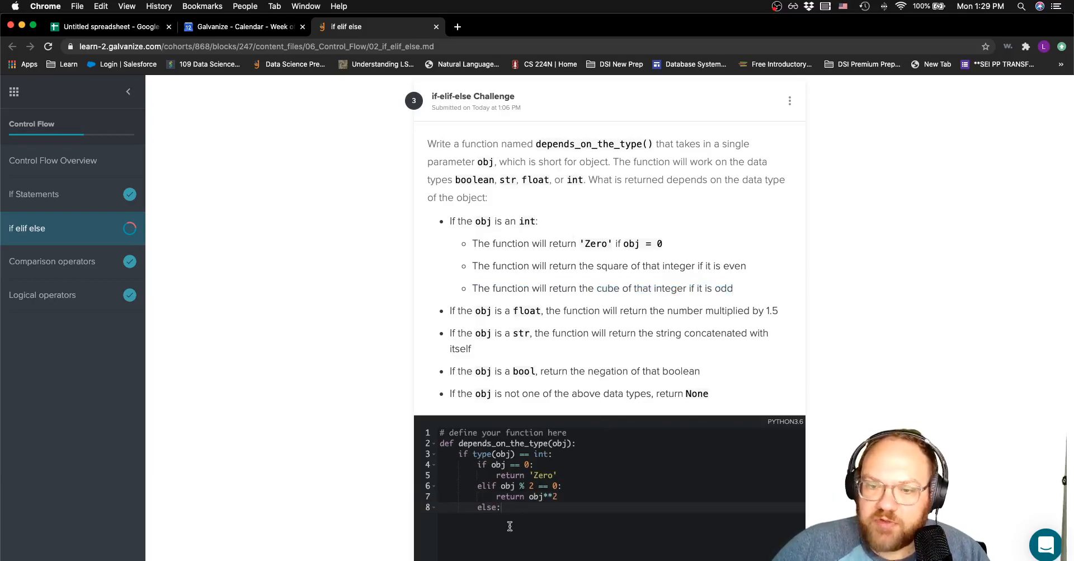
pyautogui.write('return ob')
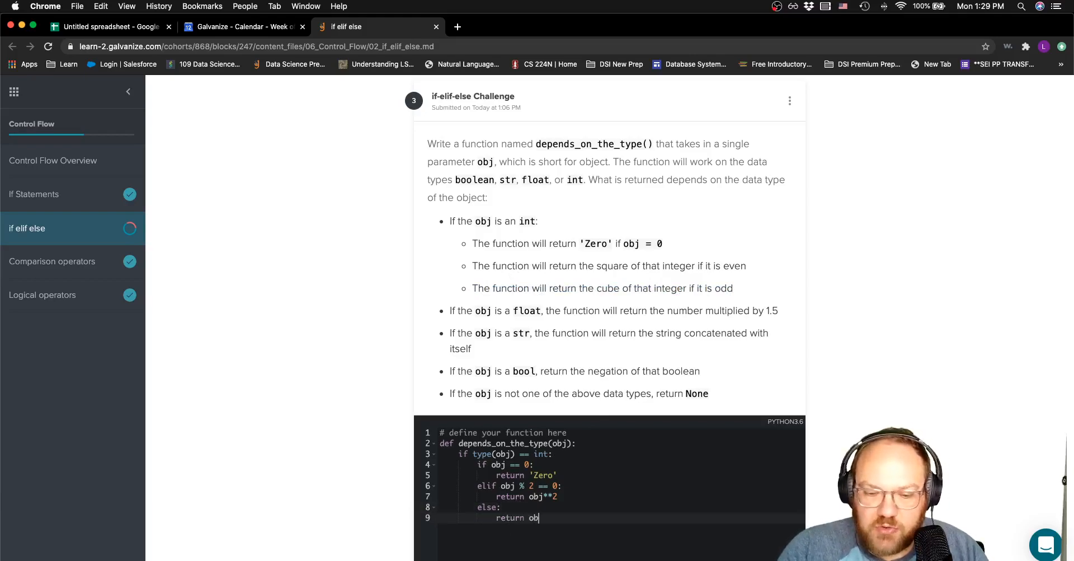
pyautogui.write('**3')
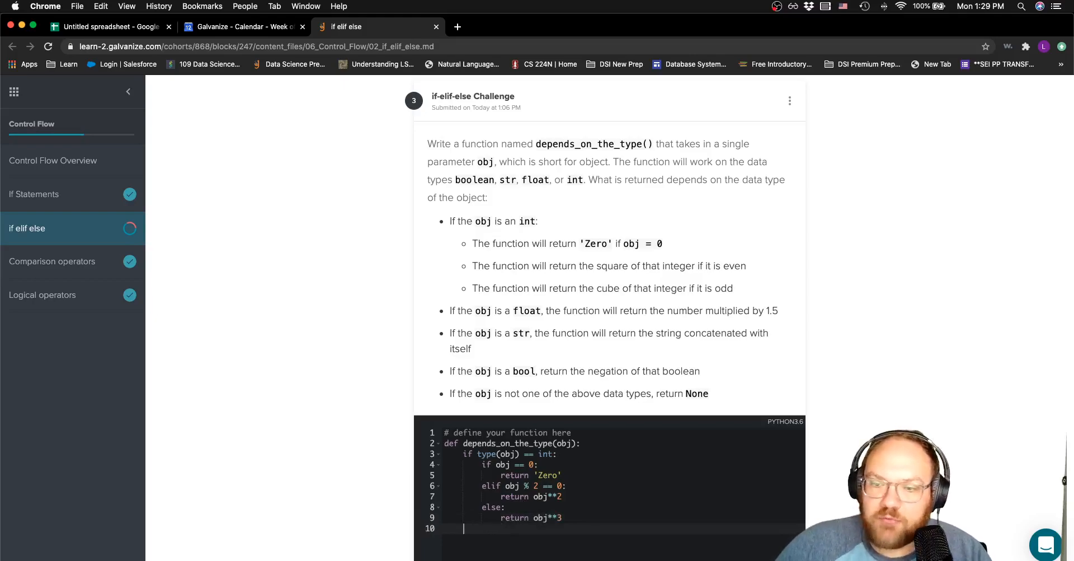
pyautogui.write('elif:')
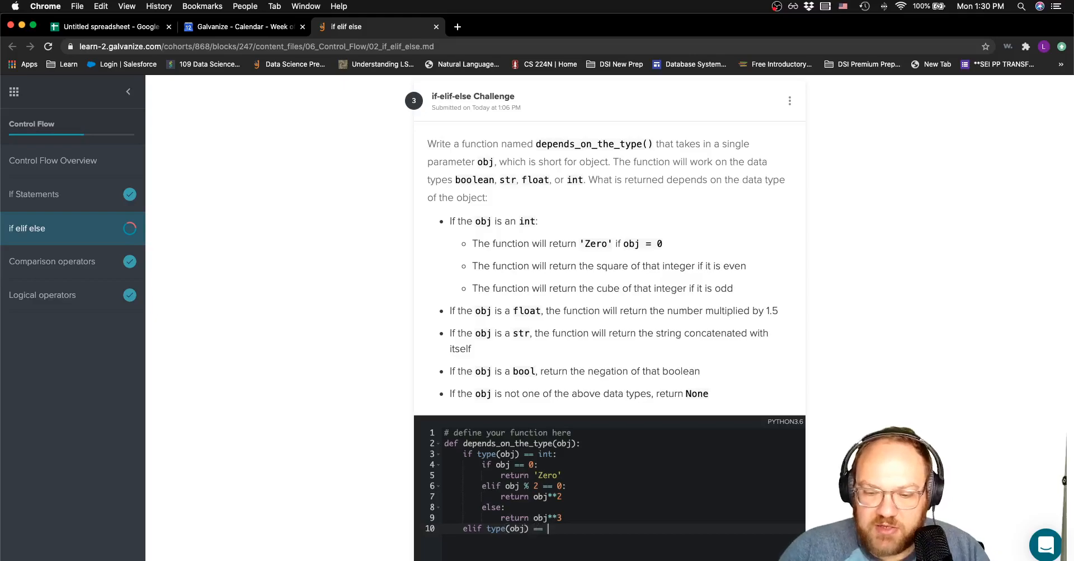
# Add elif type(obj) == float: returning obj * 1.5, then begin another elif.
pyautogui.write('float:')
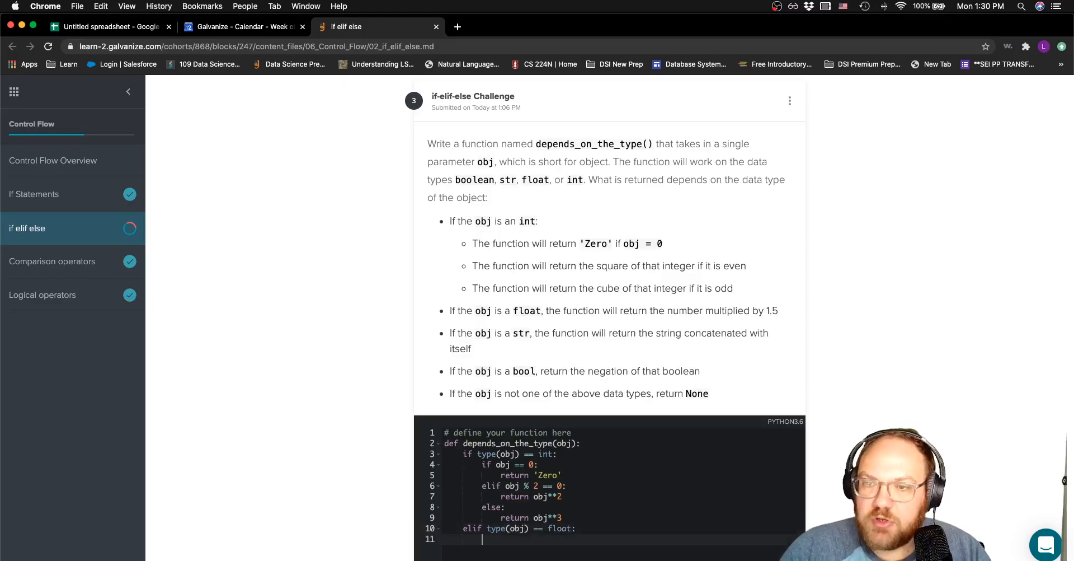
pyautogui.write('return')
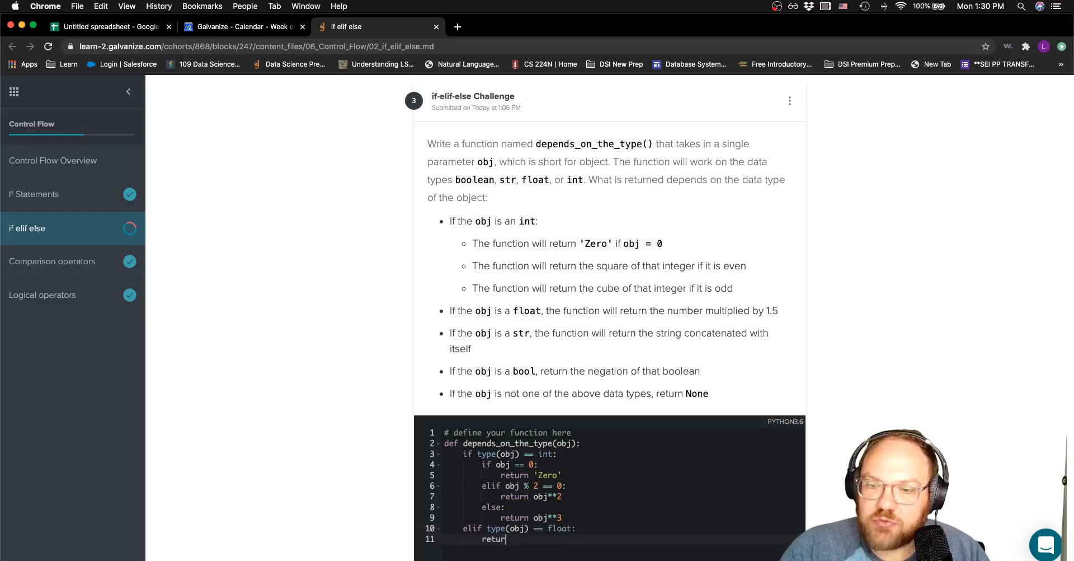
pyautogui.write('obj * 1.5')
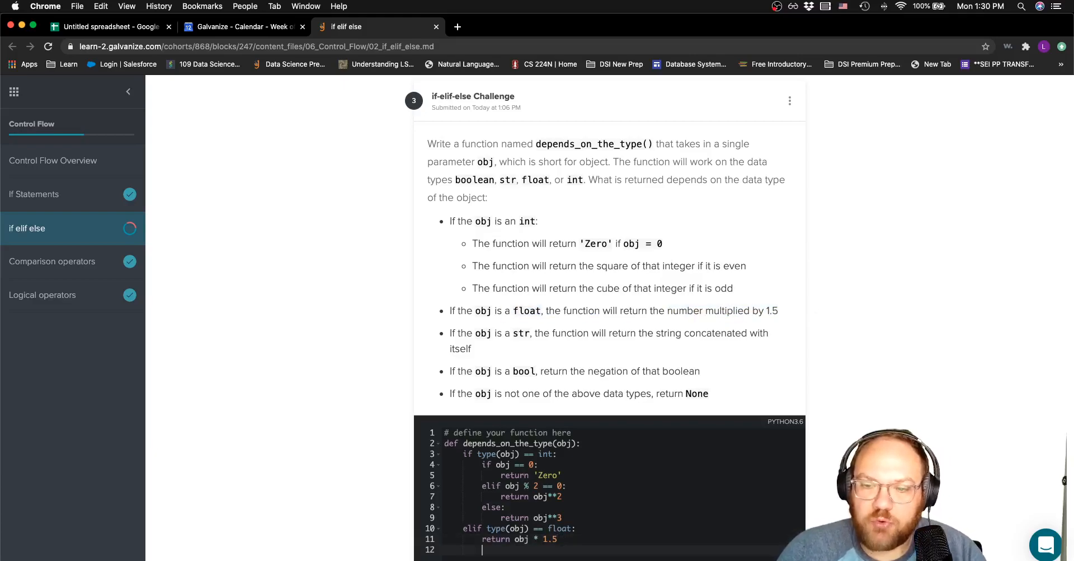
pyautogui.write('elif')
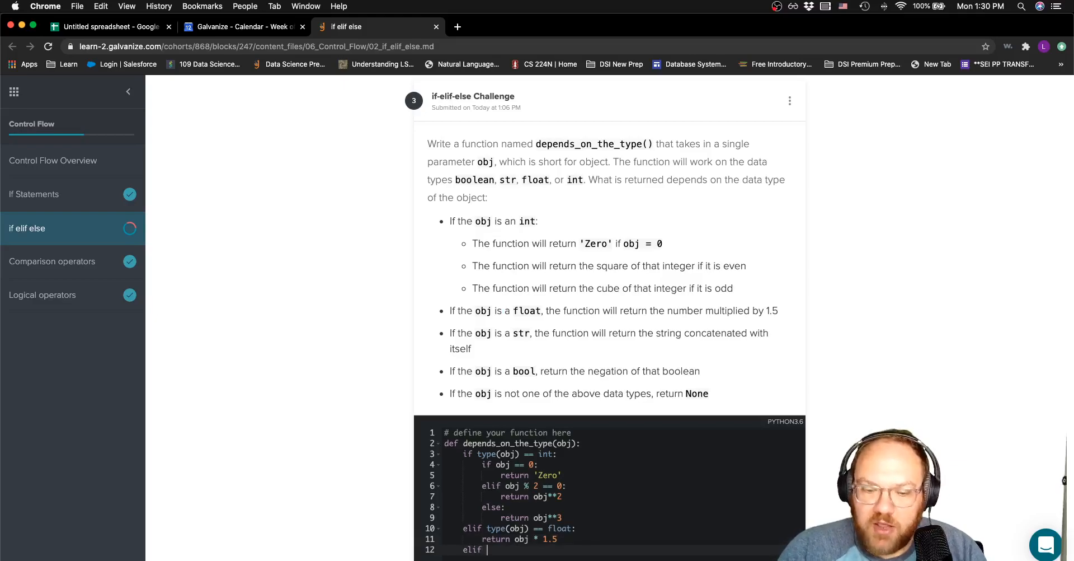
# Add elif type(obj) == str: returning obj * 2.
pyautogui.write('type()')
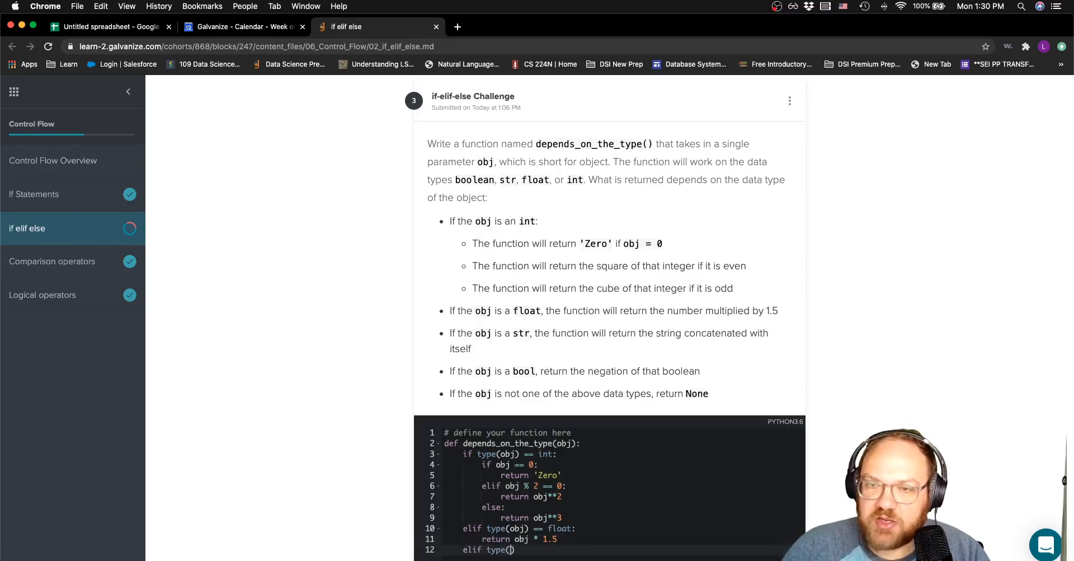
pyautogui.write('str:')
pyautogui.write('return obj * 2')
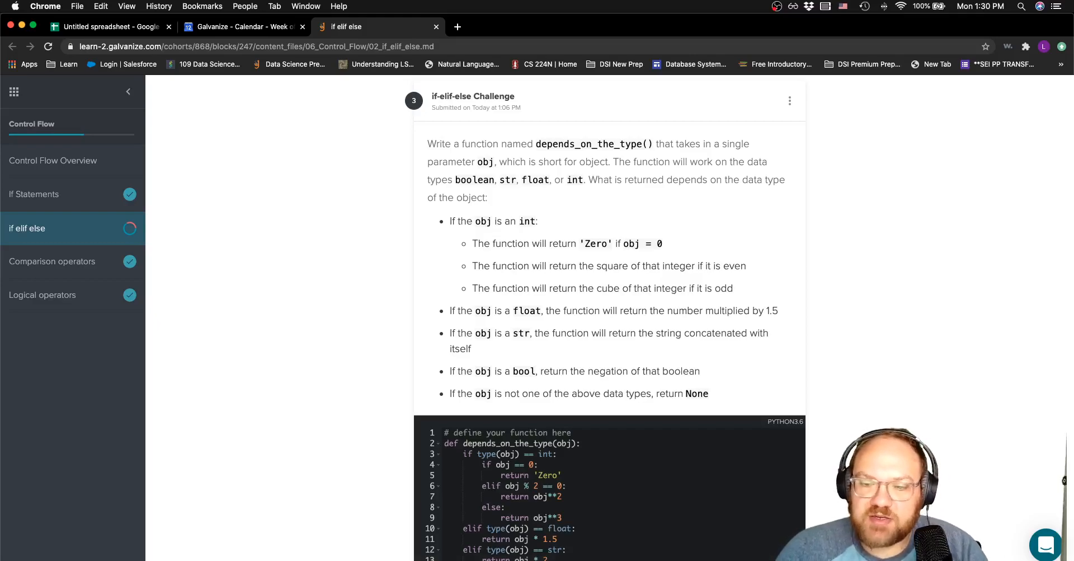
pyautogui.scroll(-3)
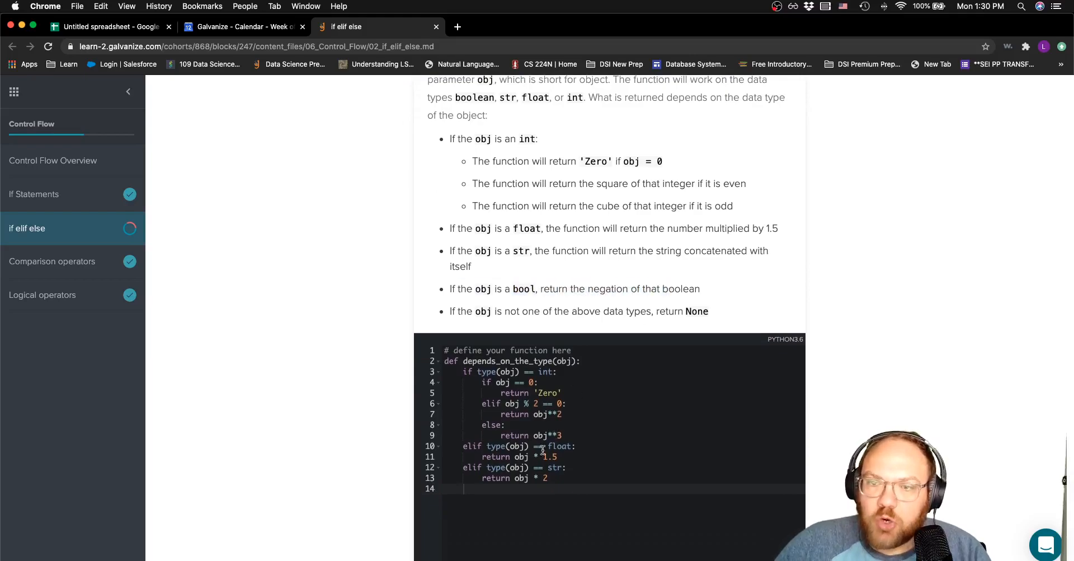
# Add elif type(obj) == bool: returning not obj, then begin the final else.
pyautogui.write('elif')
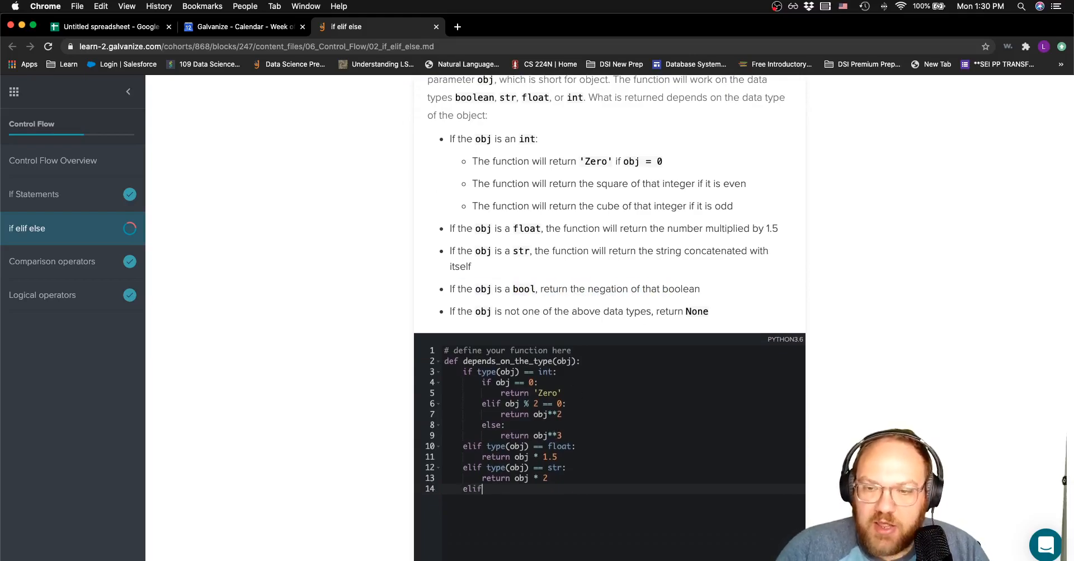
pyautogui.write('type()')
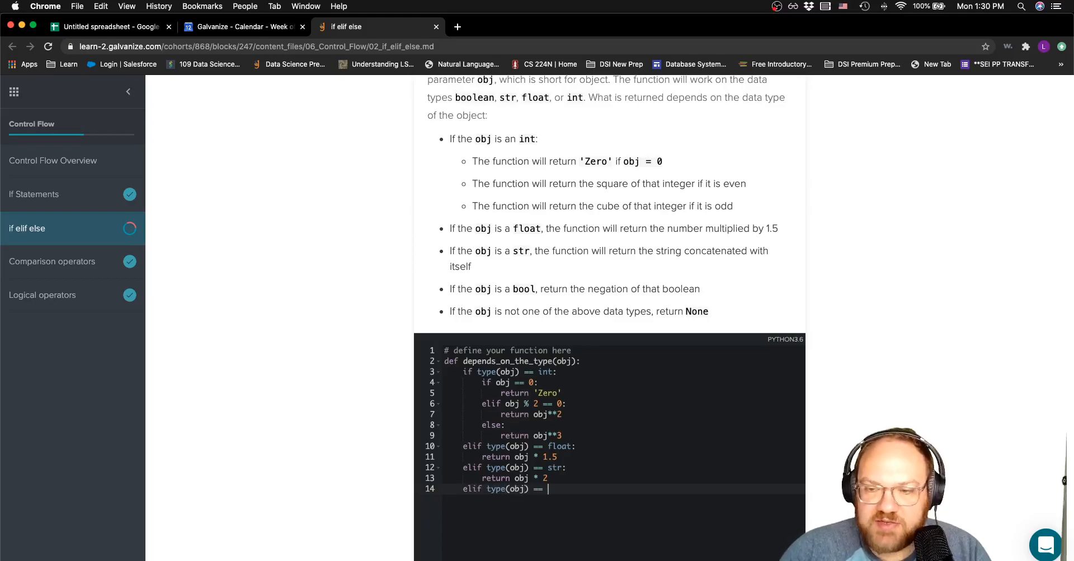
pyautogui.write('bool:')
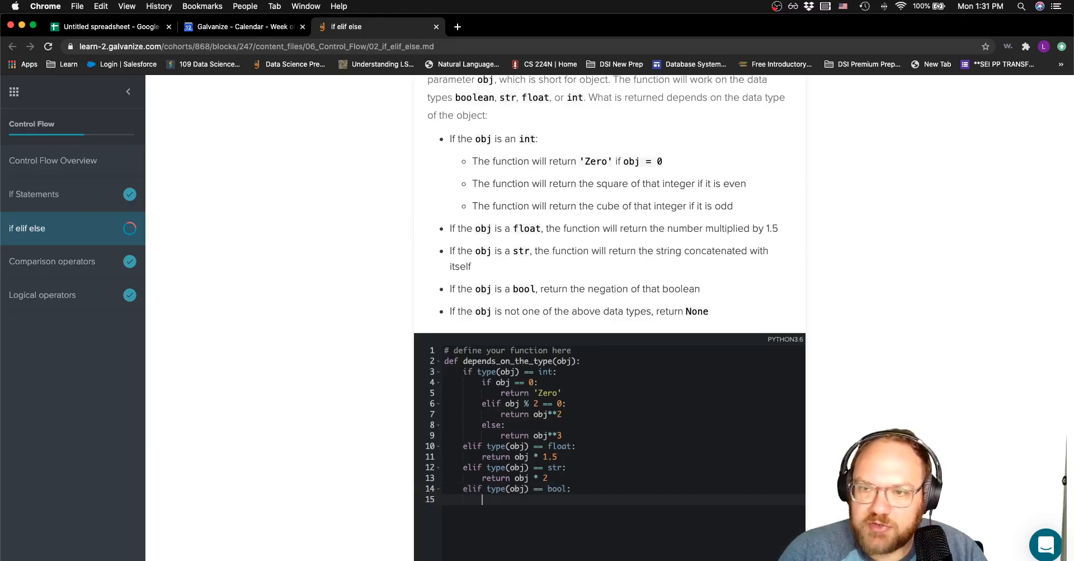
pyautogui.write('return')
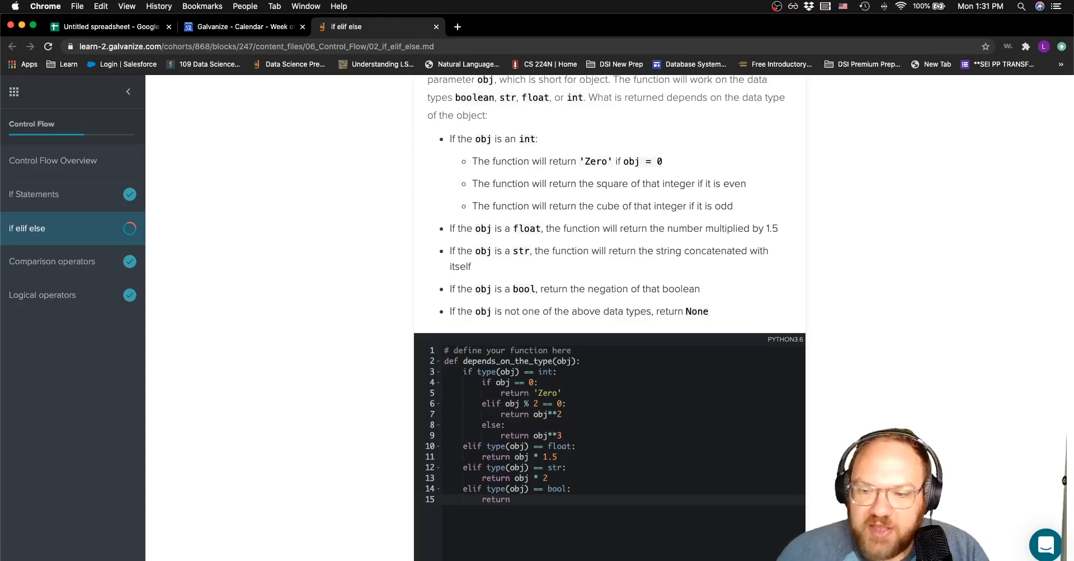
pyautogui.write('not')
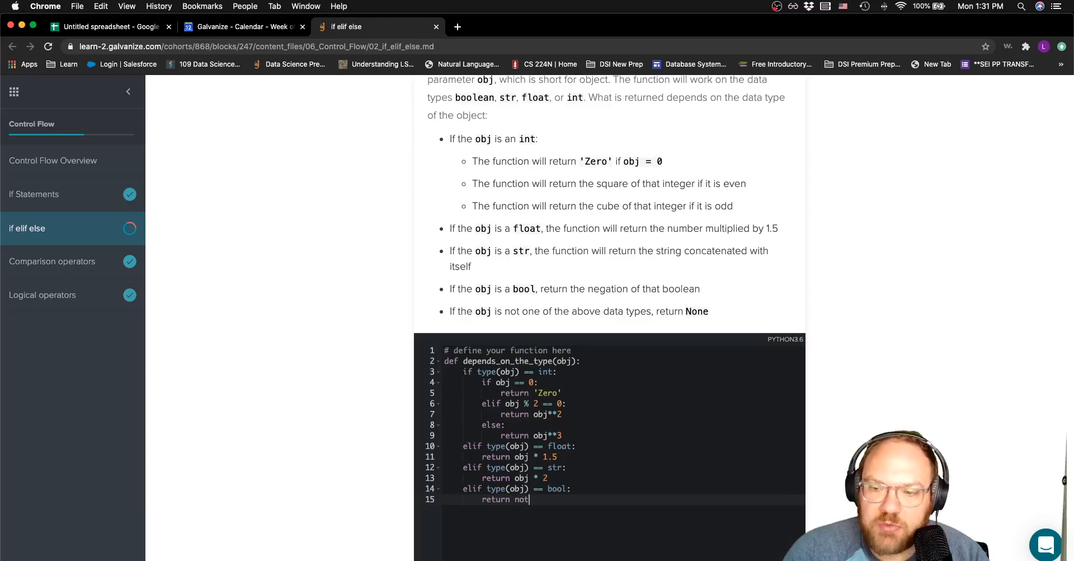
pyautogui.write('obj')
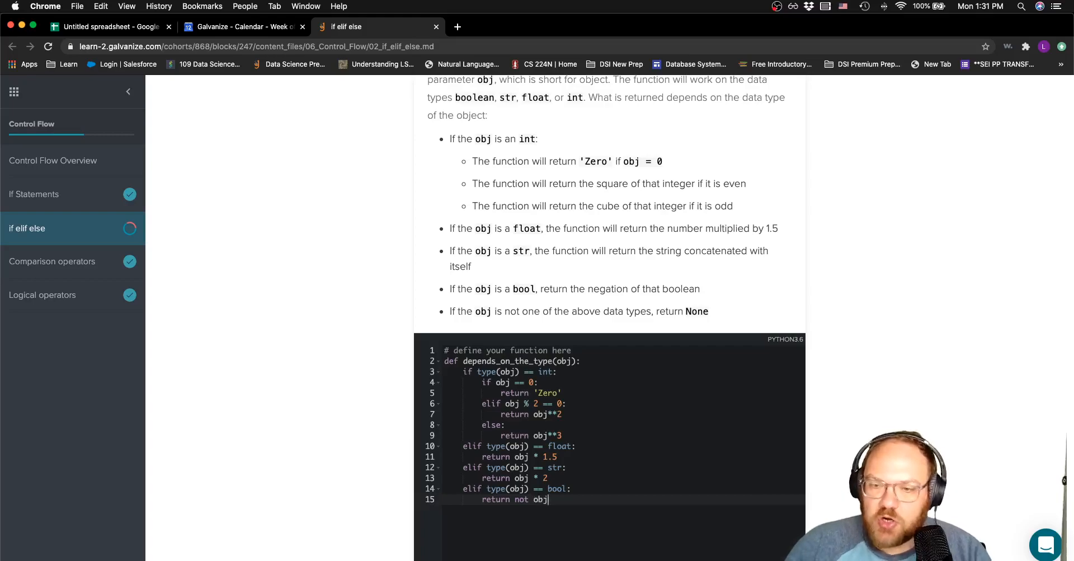
pyautogui.write('else:')
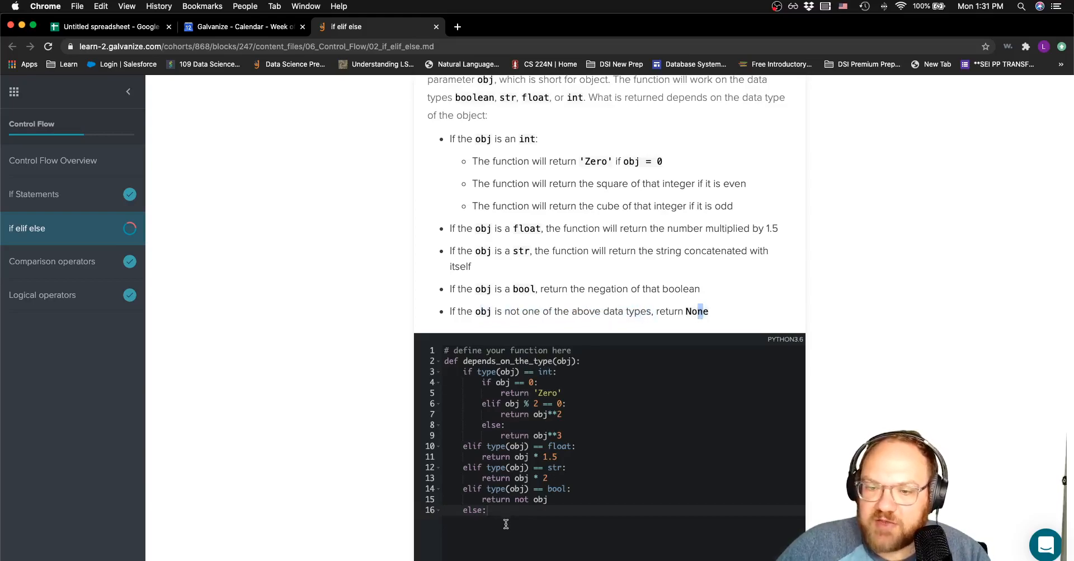
# Finish else: with return None and run the tests, which pass as Correct.
pyautogui.press('enter')
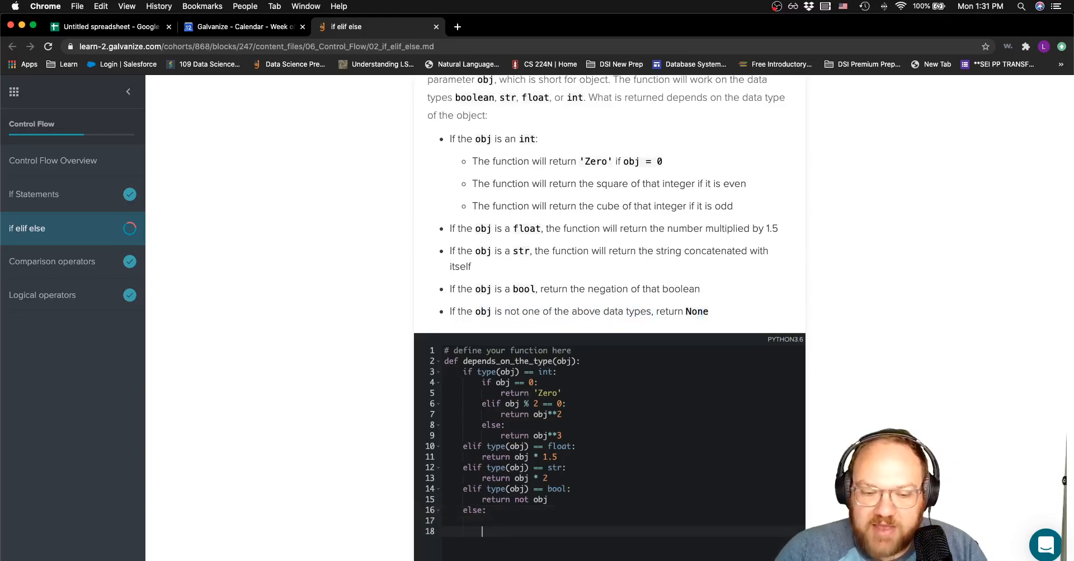
pyautogui.write('return None')
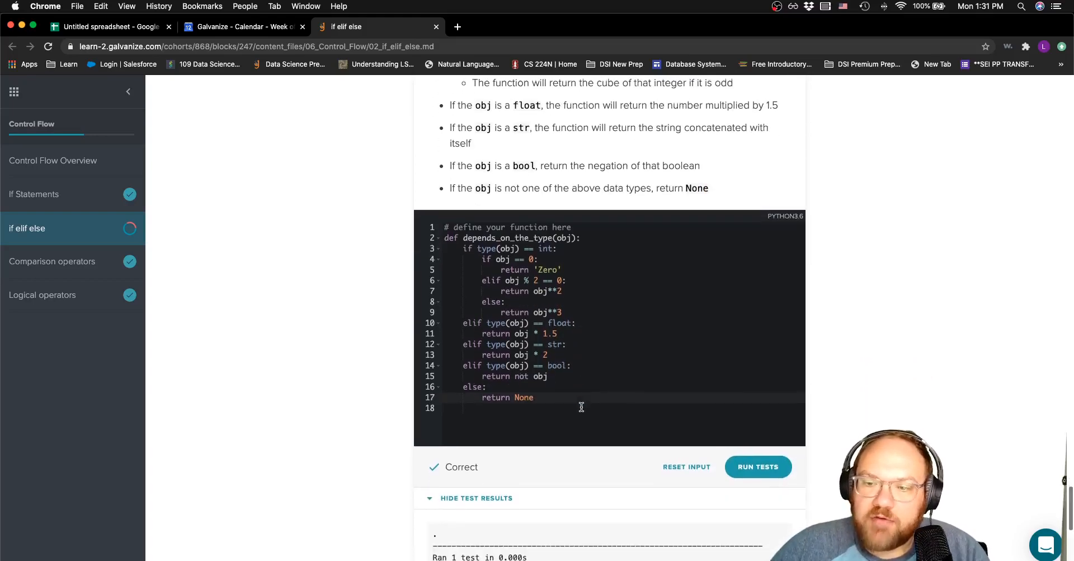
pyautogui.click(758, 466)
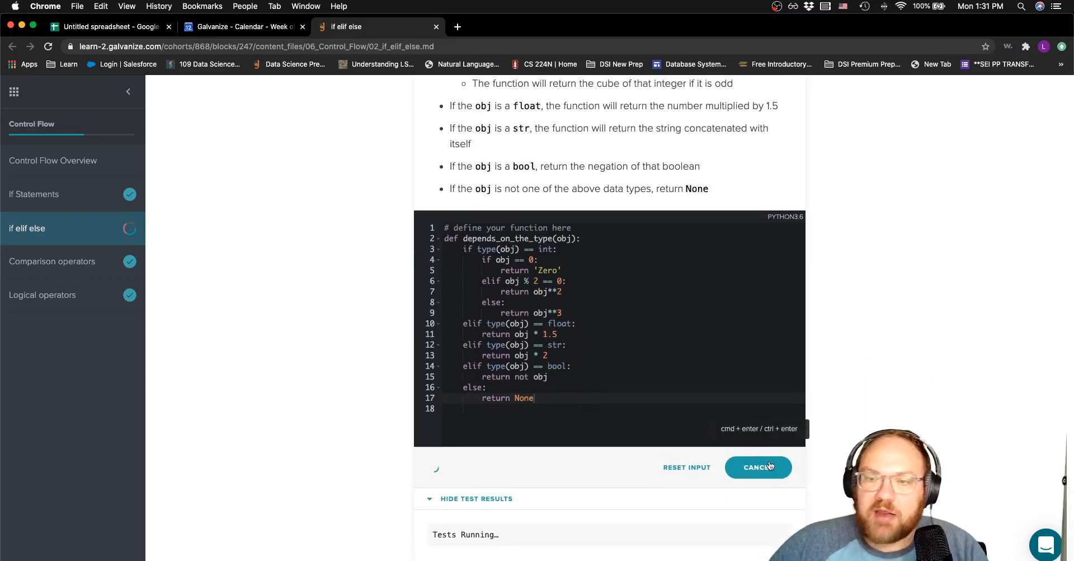